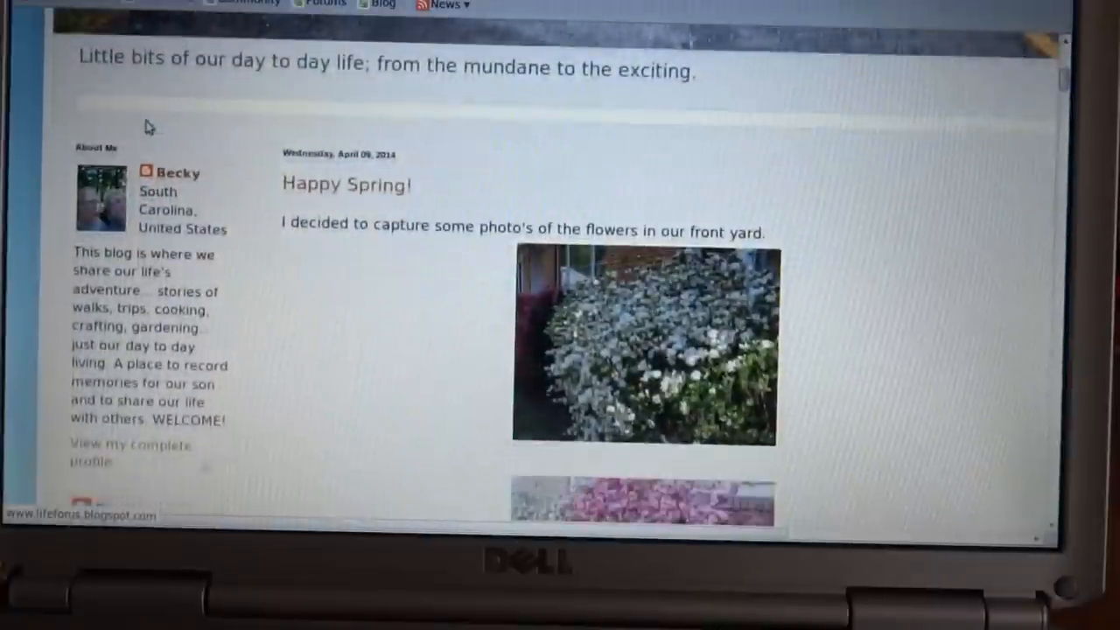
Scroll the 'Happy Spring!' post down to the Red Maple photo and side yards paragraph
{"action": "scroll", "scroll_direction": "down", "scroll_amount": 3}
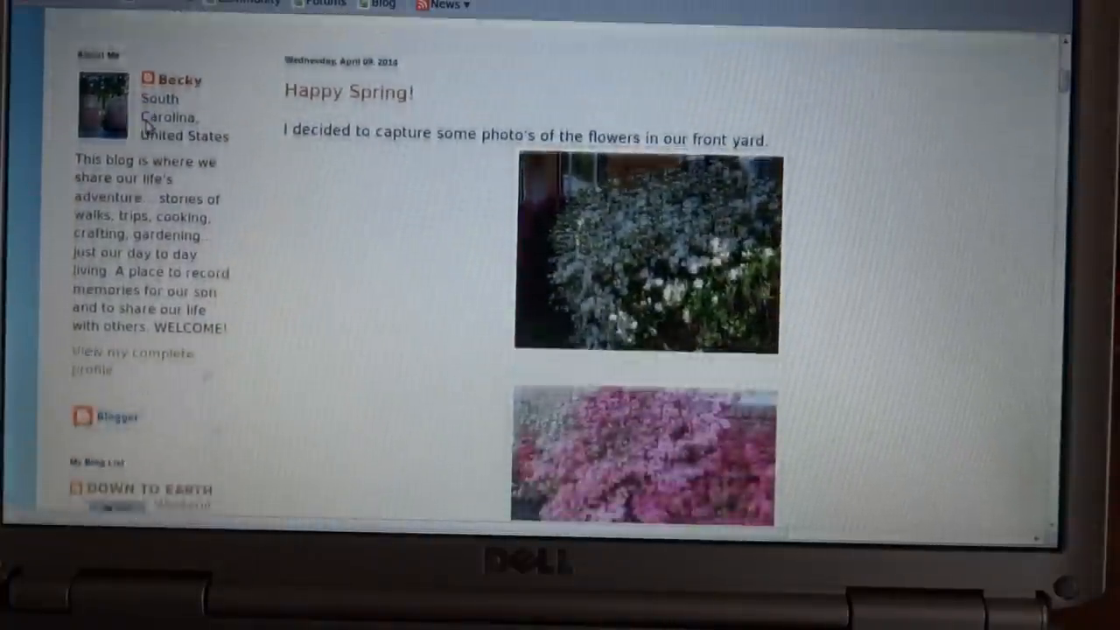
{"action": "scroll", "scroll_direction": "down", "scroll_amount": 3}
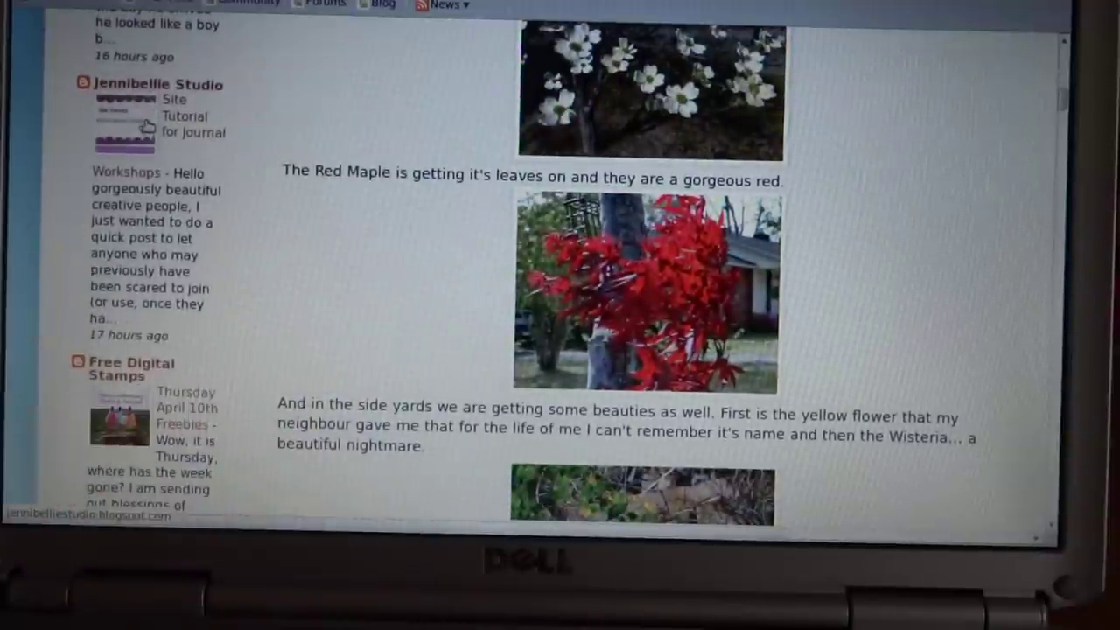
{"action": "scroll", "scroll_direction": "down", "scroll_amount": 3}
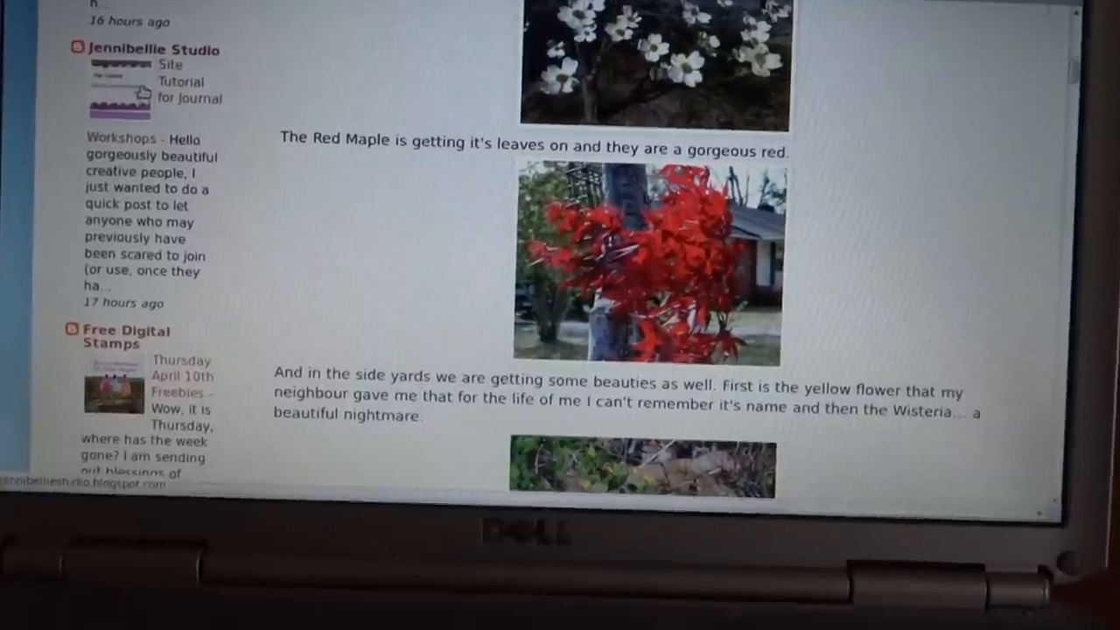
{"action": "scroll", "scroll_direction": "down", "scroll_amount": 3}
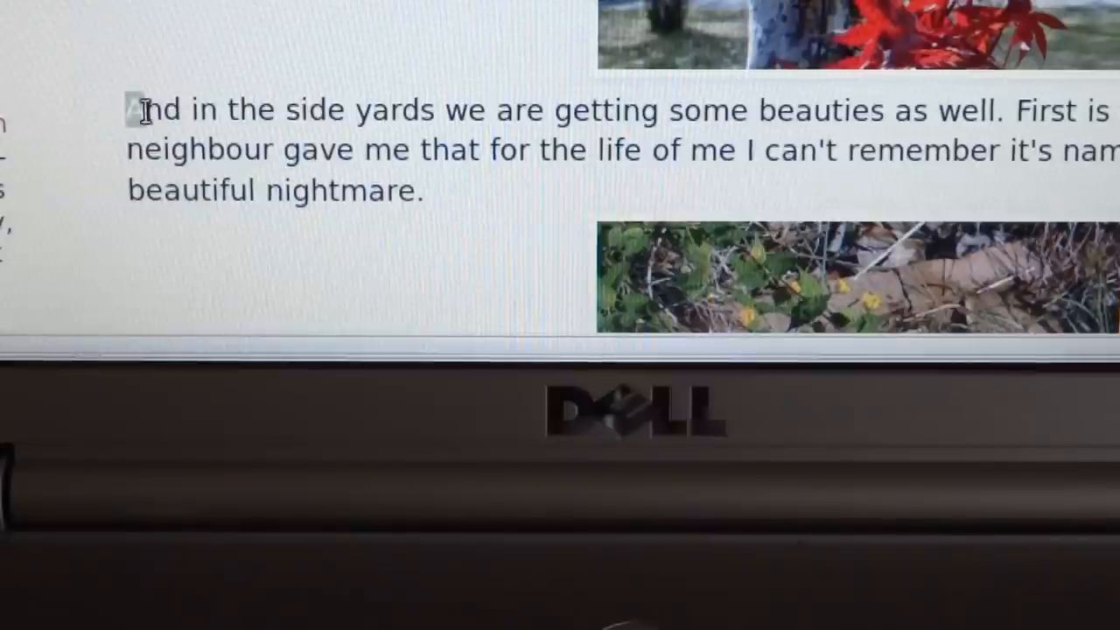
Highlight the sentence from 'And in the side yards' by dragging across it
{"action": "left_click_drag", "start_coordinate": [131, 108], "coordinate": [254, 109]}
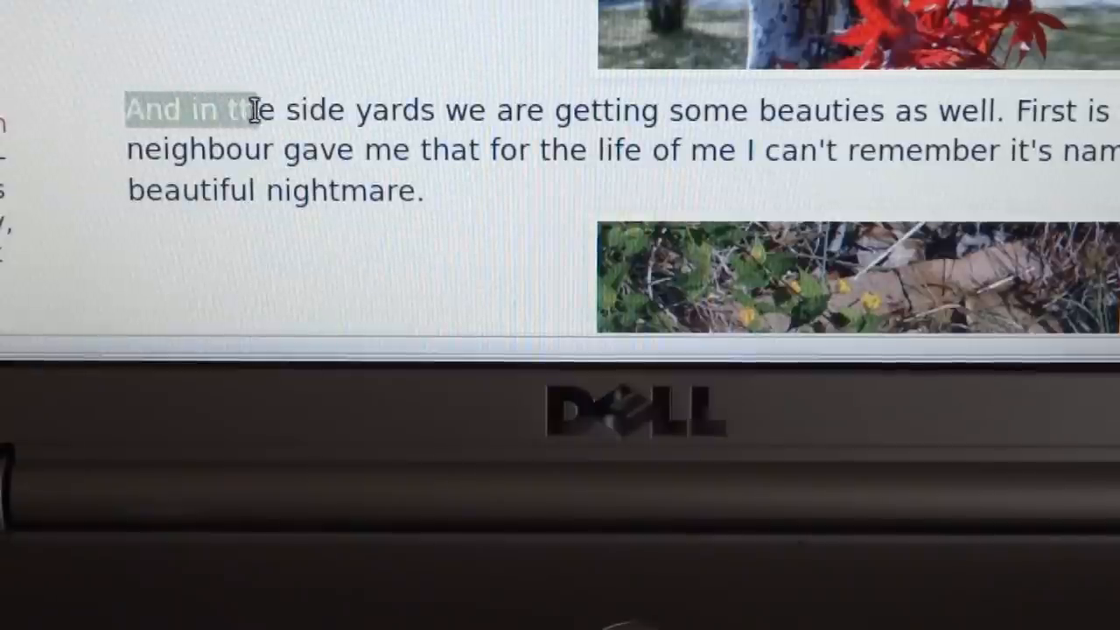
{"action": "left_click_drag", "start_coordinate": [254, 108], "coordinate": [420, 109]}
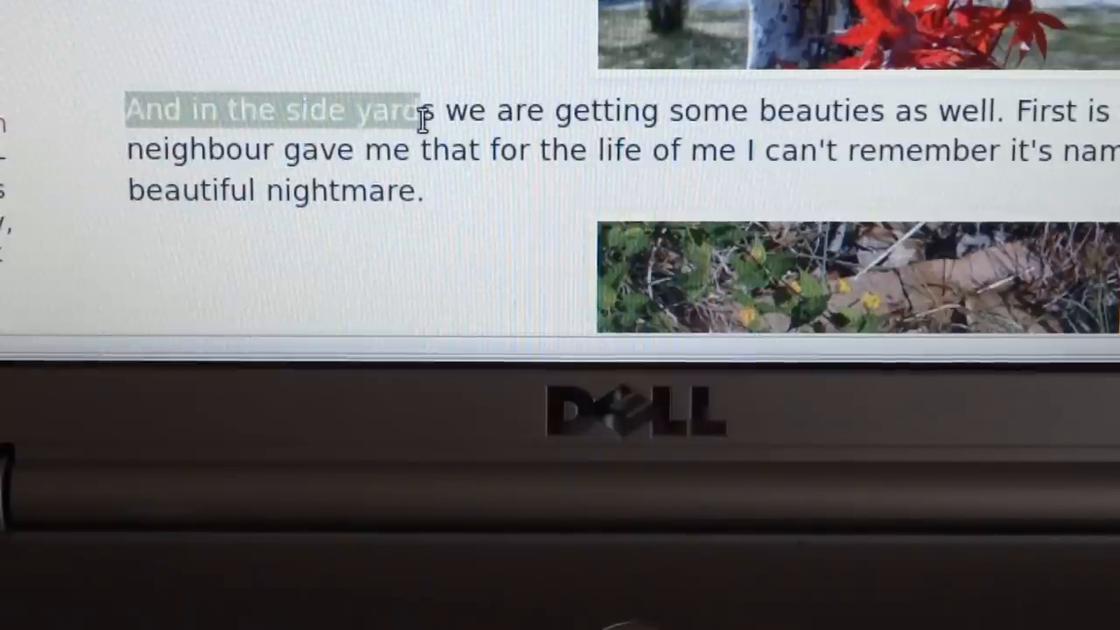
{"action": "left_click_drag", "start_coordinate": [420, 108], "coordinate": [560, 109]}
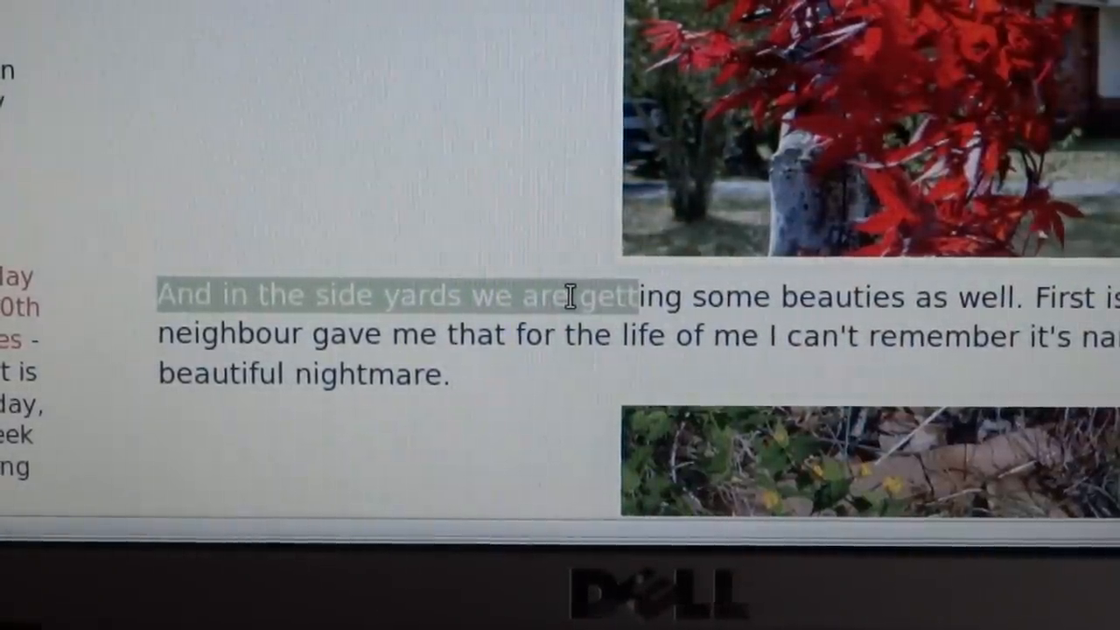
Bring up the context menu on the selected 'And in the side yards we are gett' text
{"action": "right_click", "coordinate": [569, 301]}
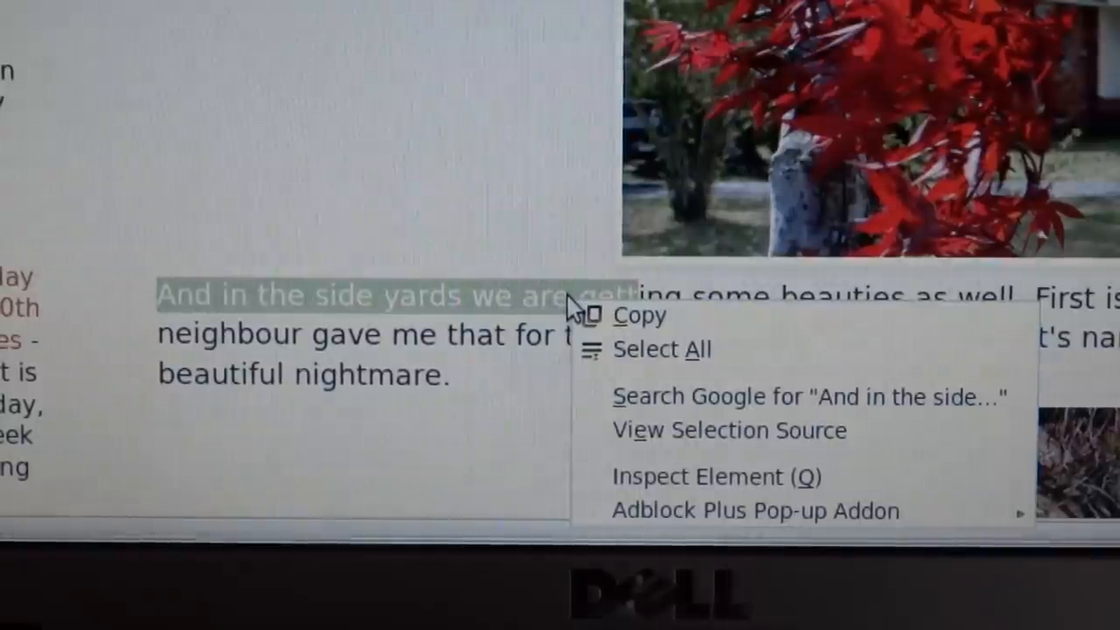
{"action": "mouse_move", "coordinate": [599, 306]}
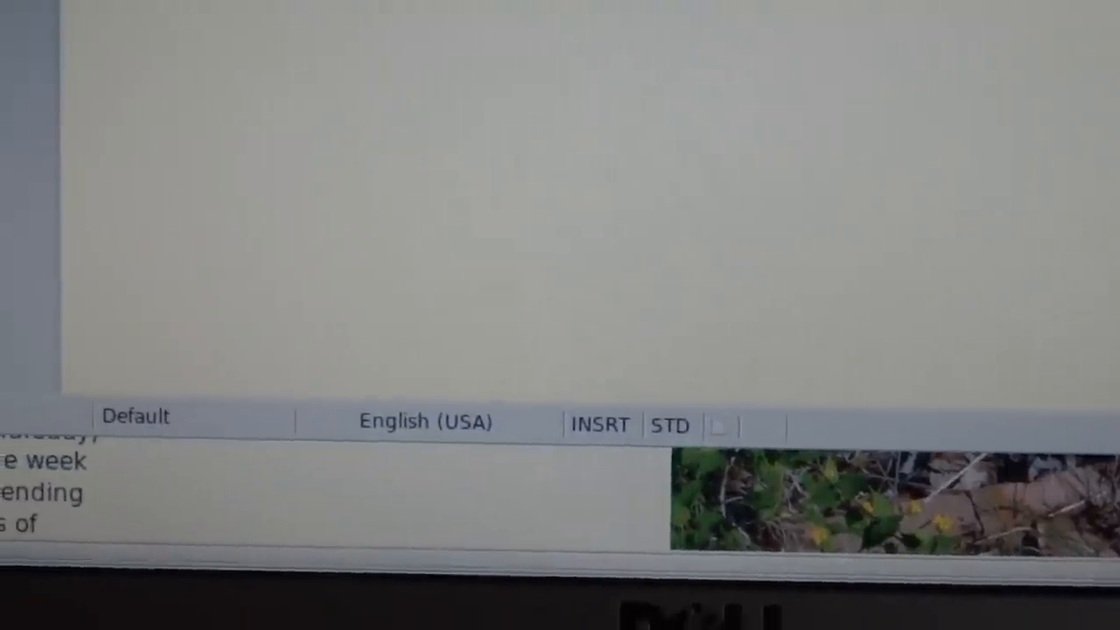
Bring up the context menu inside the empty Writer document
{"action": "right_click", "coordinate": [297, 272]}
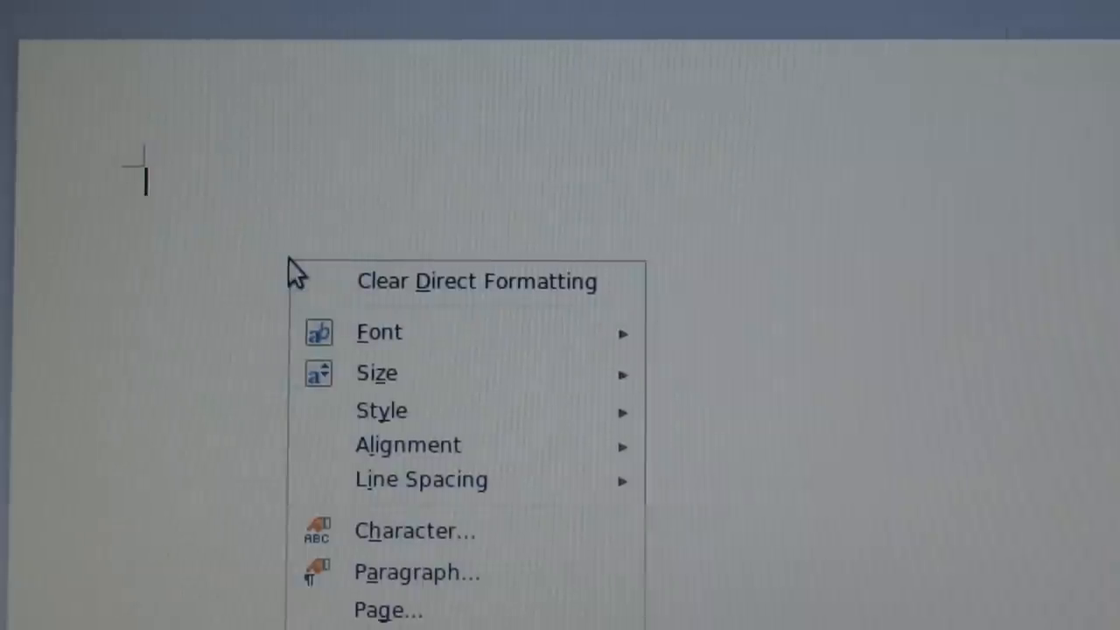
{"action": "mouse_move", "coordinate": [352, 280]}
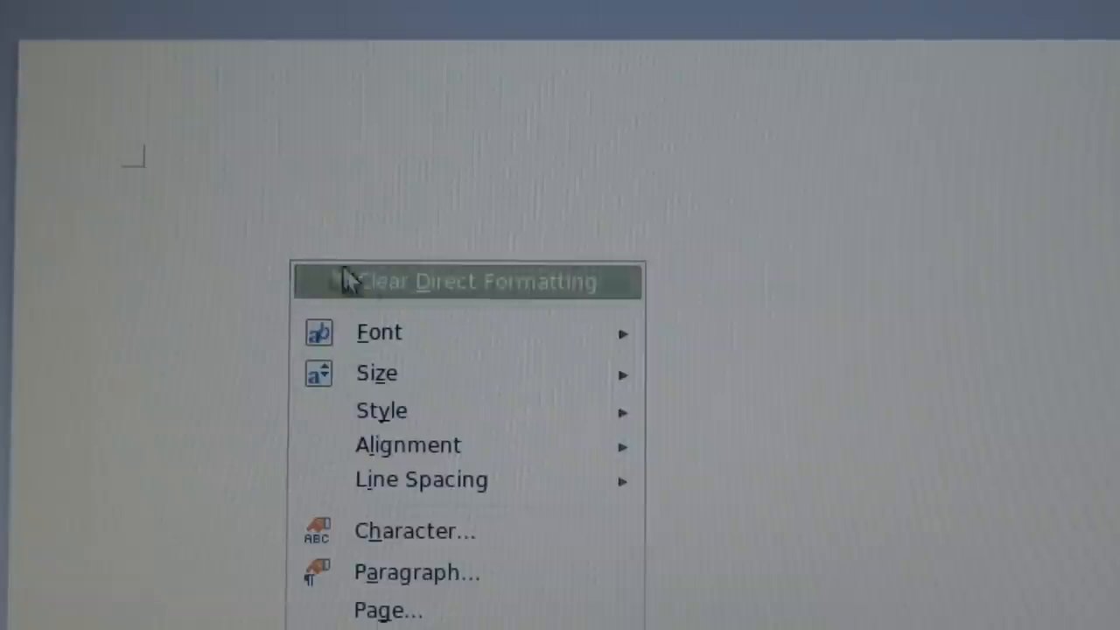